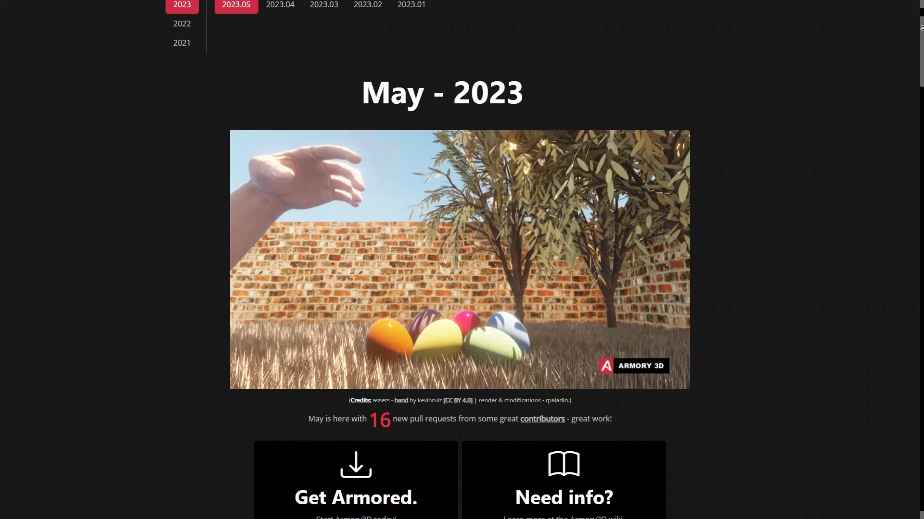
Scroll the May 2023 release notes past the Download and Manual cards to the Make Bump highlight
{"action": "scroll", "scroll_direction": "down", "scroll_amount": 3}
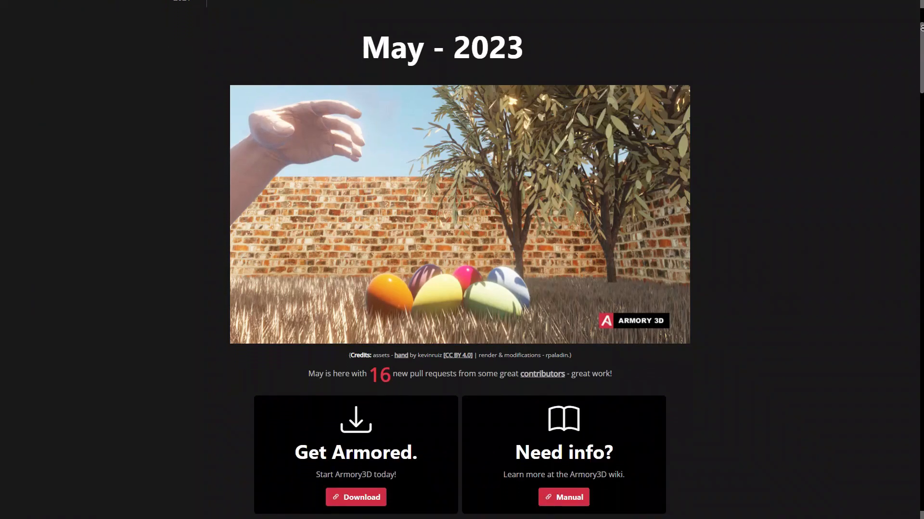
{"action": "scroll", "scroll_direction": "down", "scroll_amount": 3}
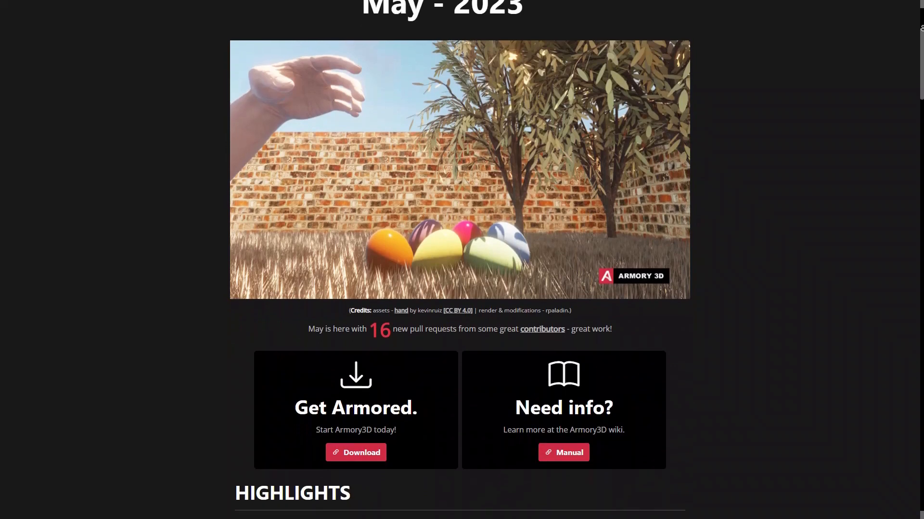
{"action": "scroll", "scroll_direction": "down", "scroll_amount": 3}
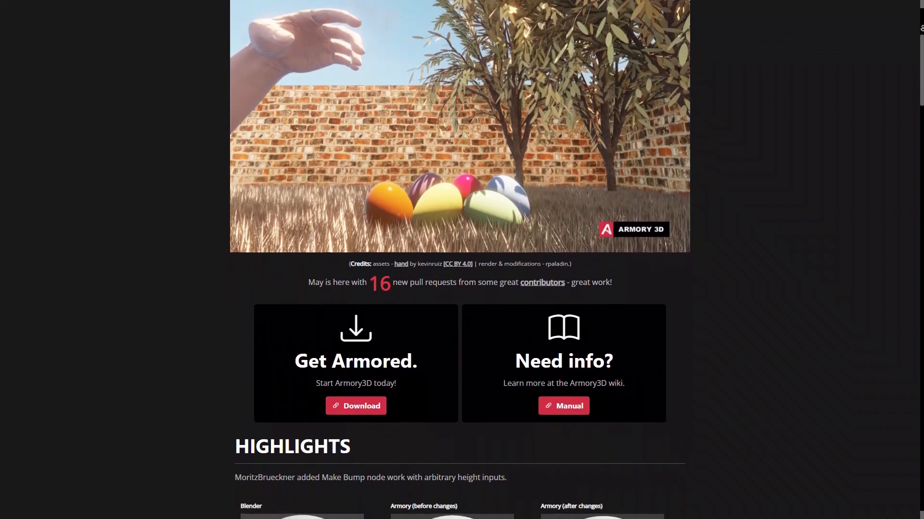
{"action": "scroll", "scroll_direction": "down", "scroll_amount": 3}
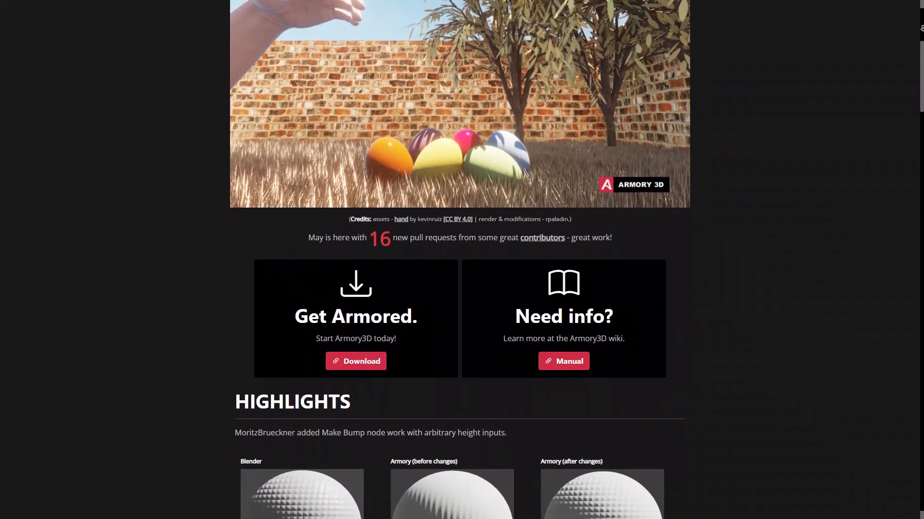
{"action": "scroll", "scroll_direction": "down", "scroll_amount": 3}
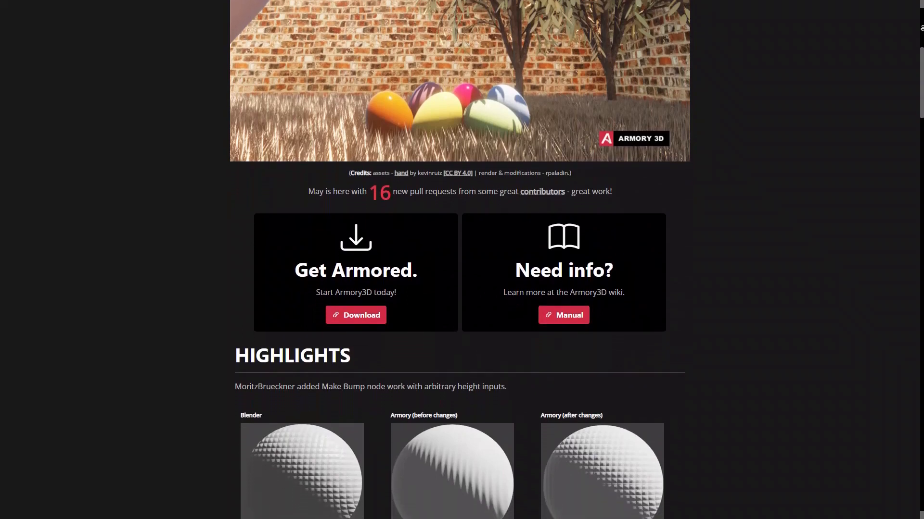
{"action": "scroll", "scroll_direction": "down", "scroll_amount": 3}
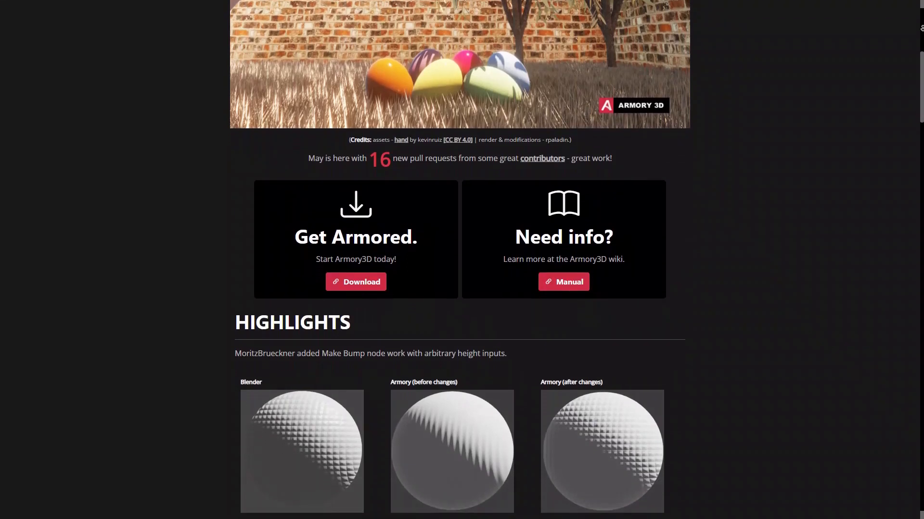
{"action": "scroll", "scroll_direction": "down", "scroll_amount": 3}
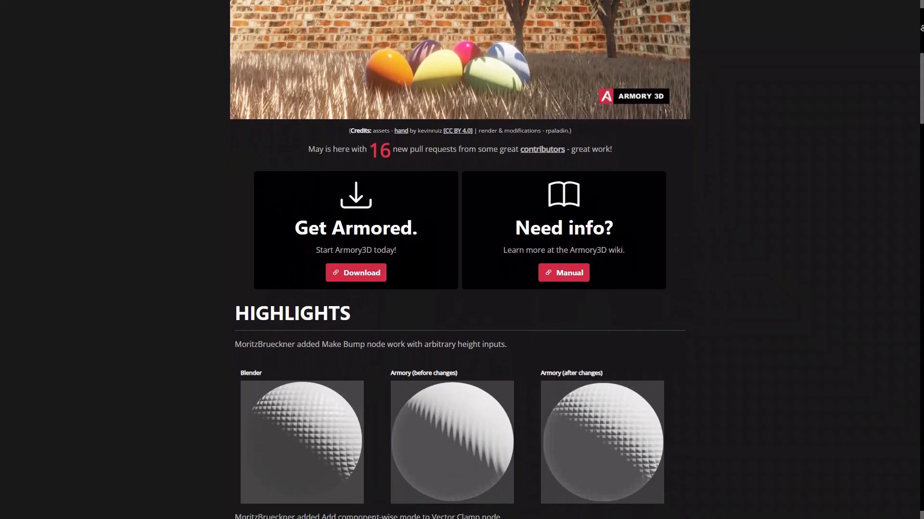
Scroll on to the Vector Clamp screenshot showing the Length and Components modes
{"action": "scroll", "scroll_direction": "down", "scroll_amount": 3}
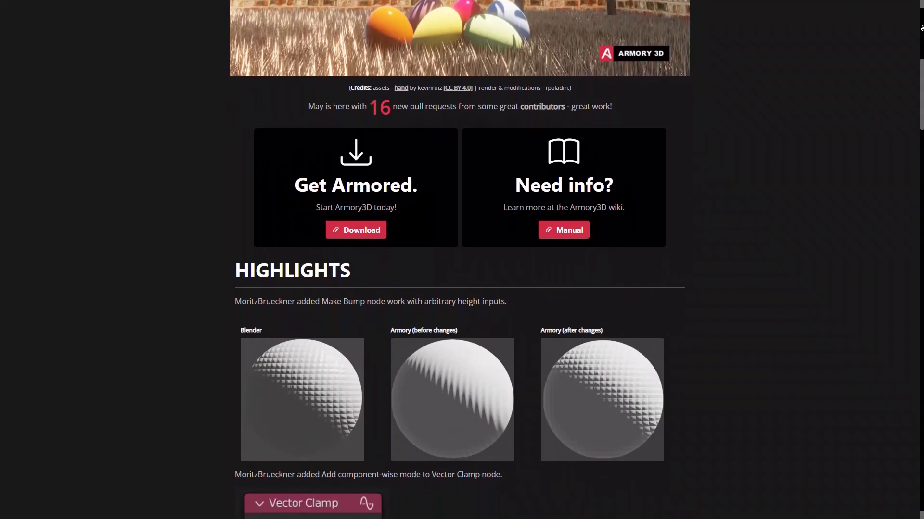
{"action": "scroll", "scroll_direction": "down", "scroll_amount": 3}
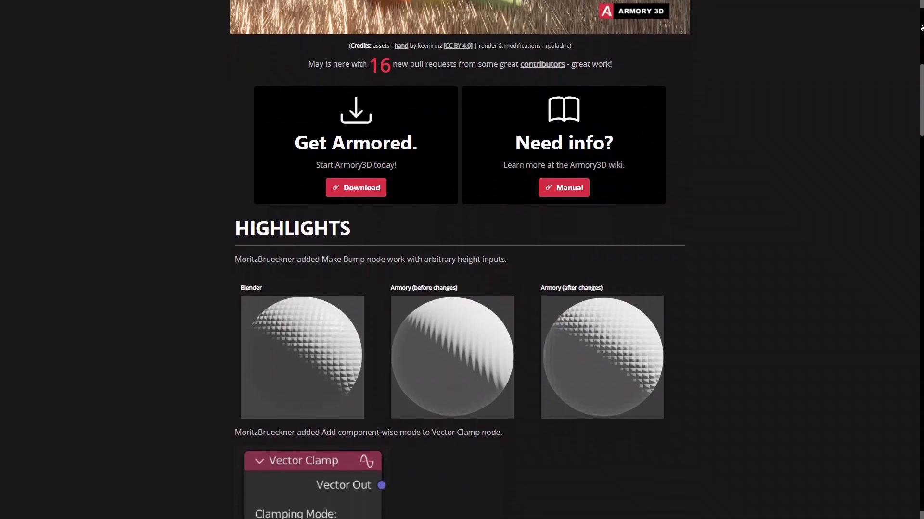
{"action": "scroll", "scroll_direction": "down", "scroll_amount": 3}
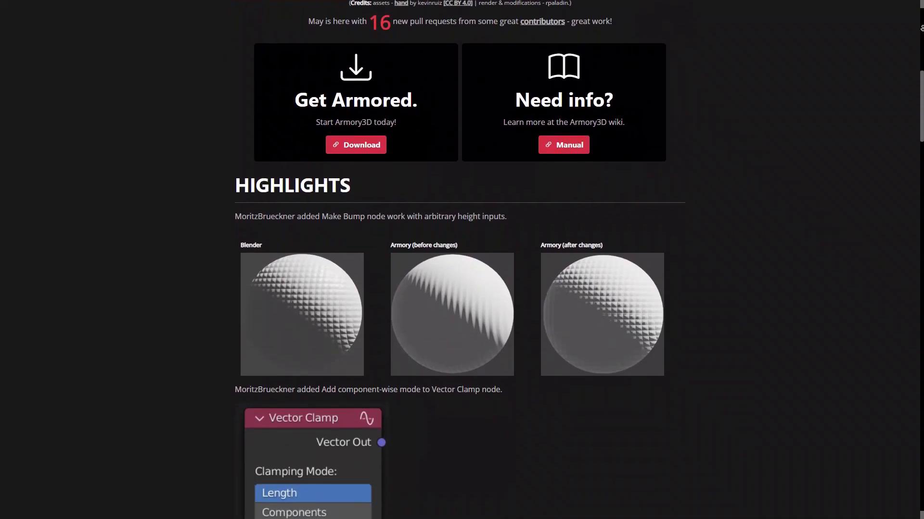
{"action": "scroll", "scroll_direction": "down", "scroll_amount": 3}
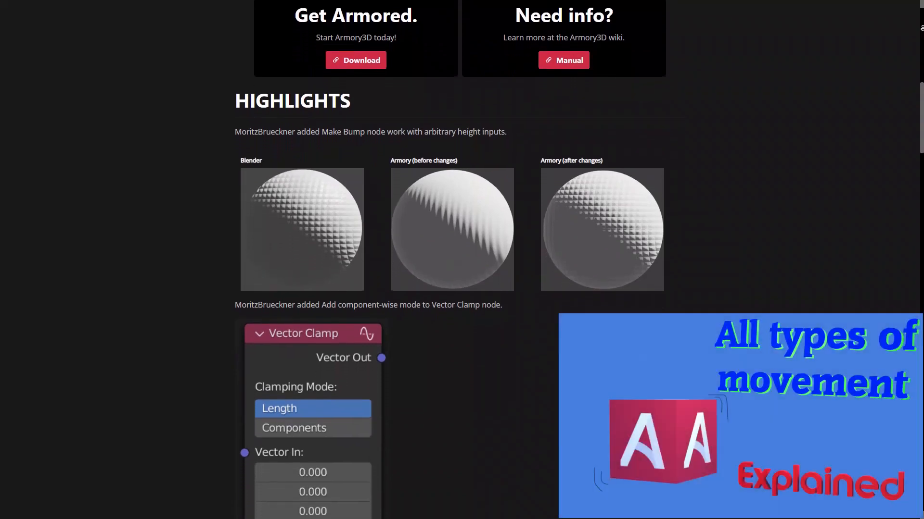
{"action": "scroll", "scroll_direction": "down", "scroll_amount": 3}
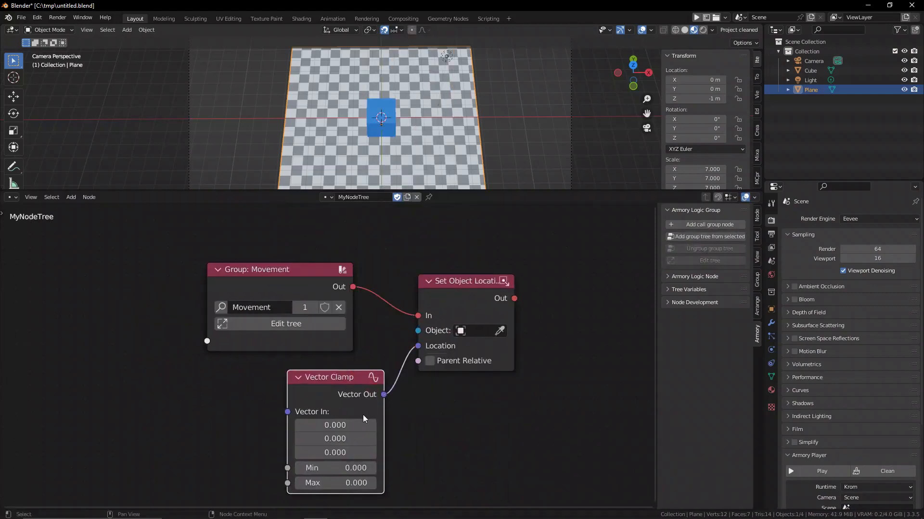
Add a Get Object Location node feeding the Vector Clamp input and select its Min field
{"action": "type", "text": "get ld"}
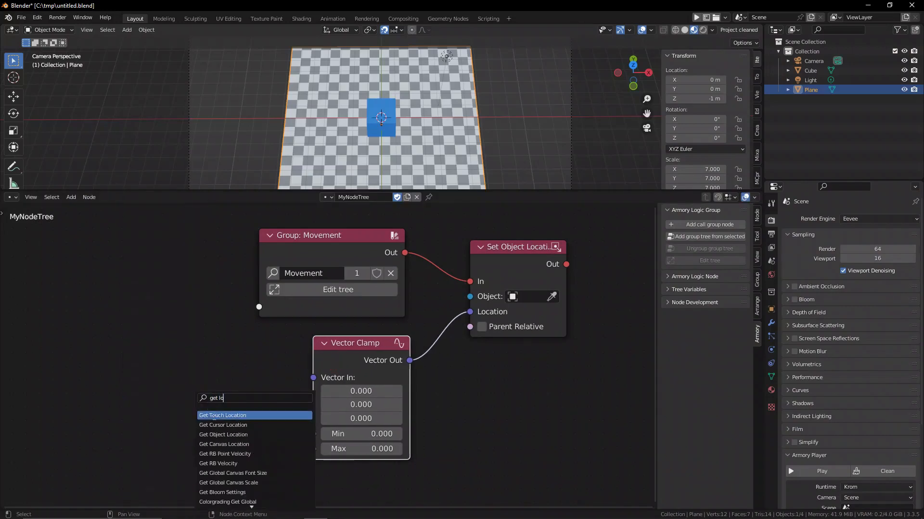
{"action": "left_click", "coordinate": [223, 435]}
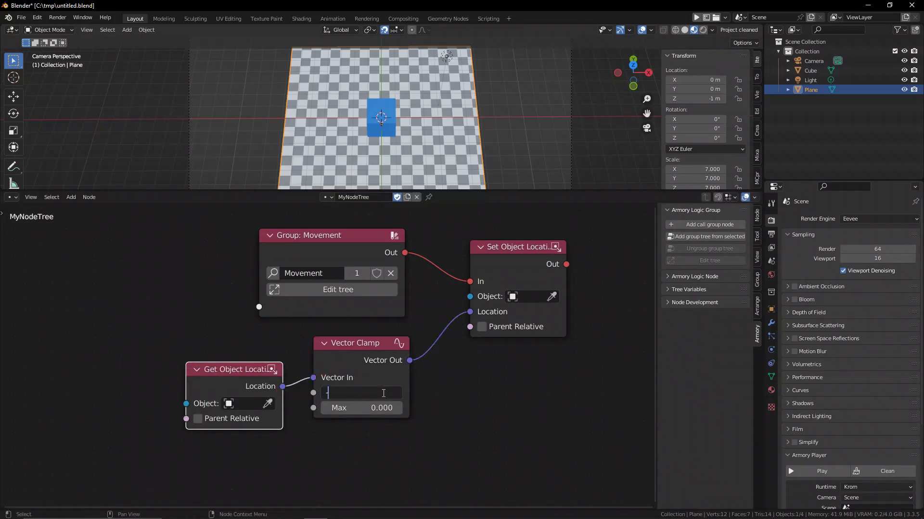
{"action": "left_click", "coordinate": [820, 471]}
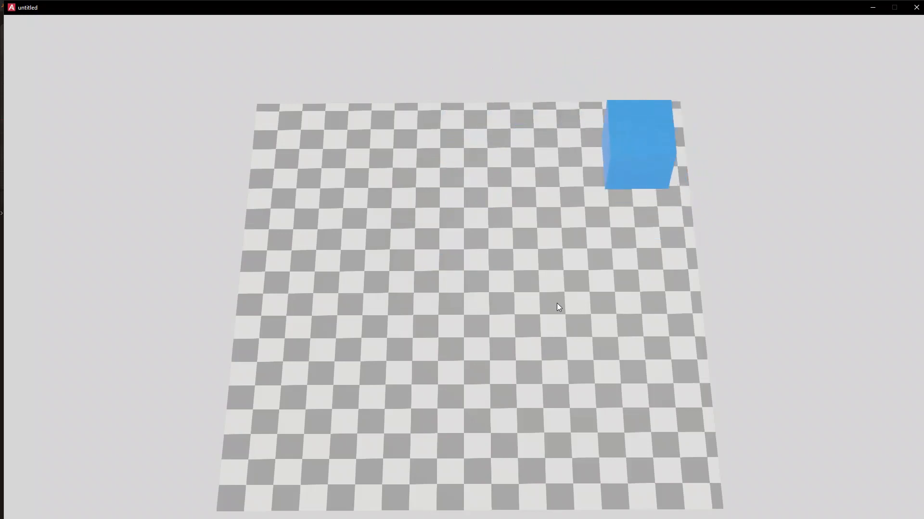
Drag the blue cube across the checkered plane to test the clamped movement
{"action": "left_click_drag", "start_coordinate": [639, 144], "coordinate": [260, 188]}
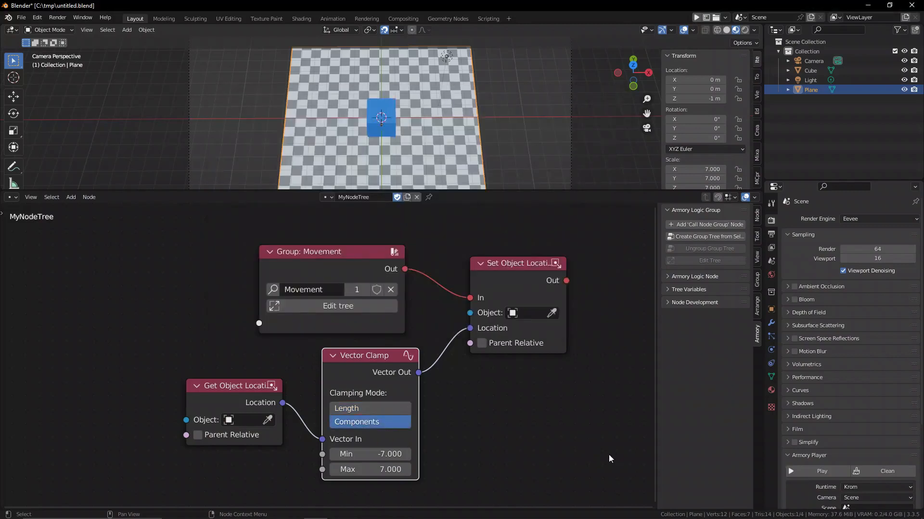
Set Vector Clamp to Components mode with Min -7 and Max 7, then scroll to the bounties list
{"action": "left_click", "coordinate": [821, 470]}
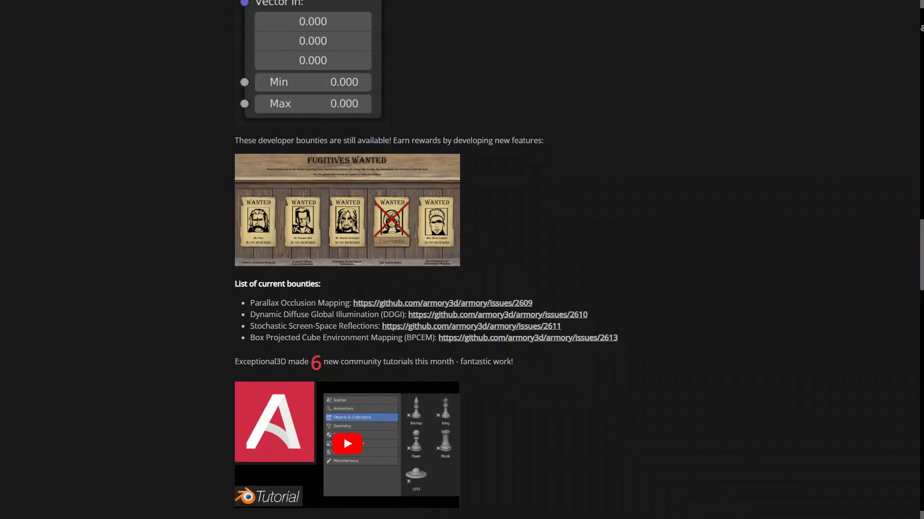
{"action": "scroll", "scroll_direction": "down", "scroll_amount": 3}
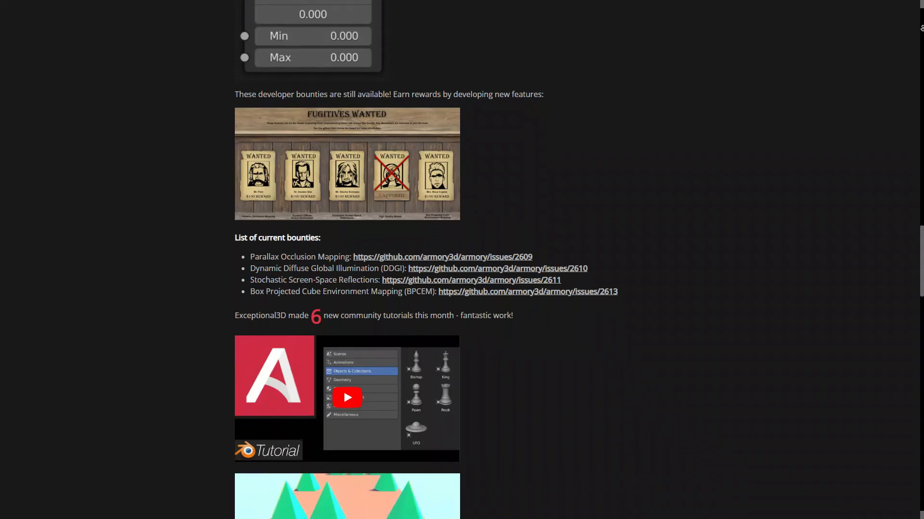
{"action": "scroll", "scroll_direction": "down", "scroll_amount": 3}
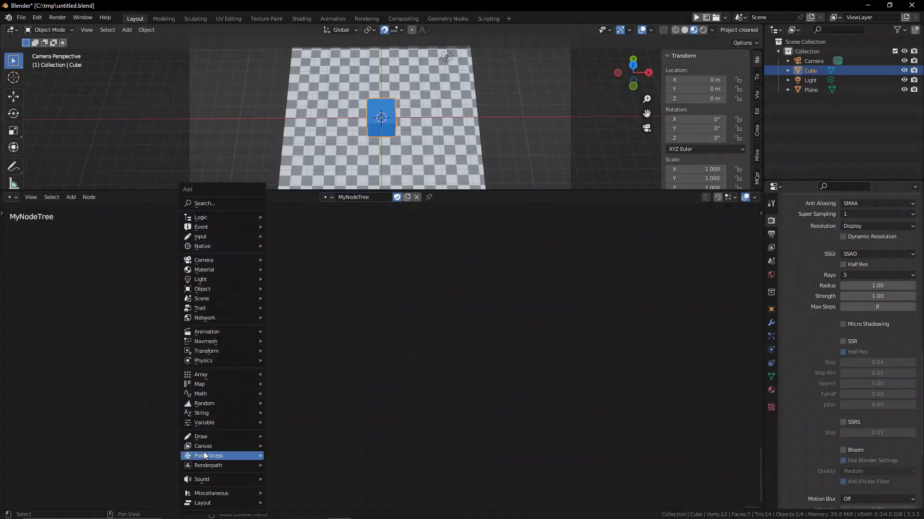
{"action": "mouse_move", "coordinate": [207, 455]}
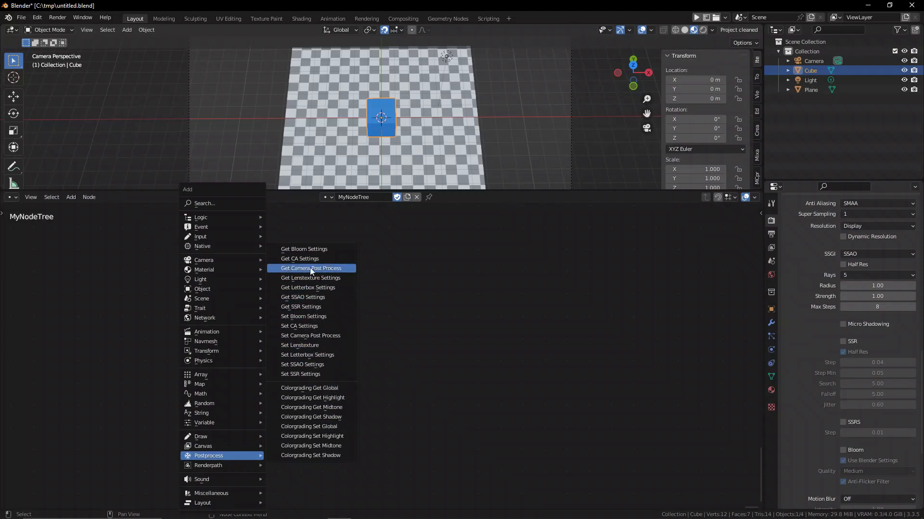
{"action": "mouse_move", "coordinate": [307, 345]}
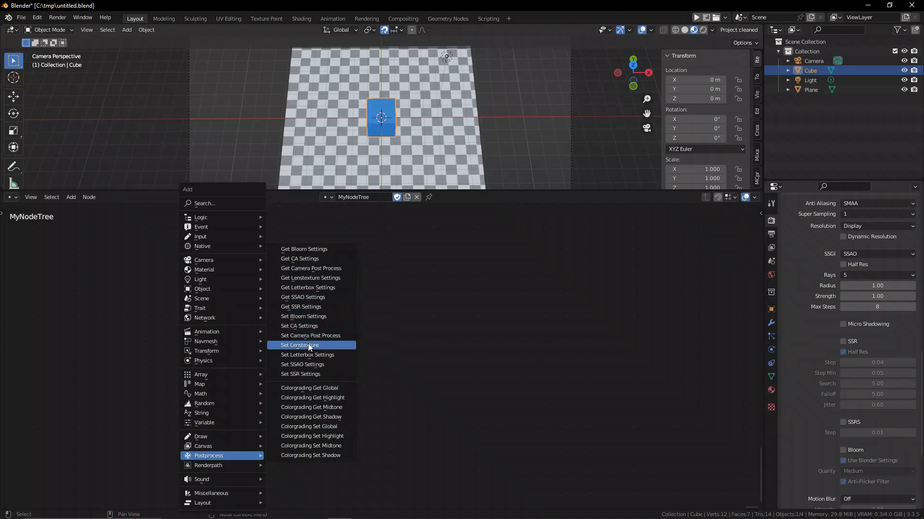
Show the Postprocess get/set nodes and a Colorgrading Set node wired to On Update
{"action": "left_click", "coordinate": [311, 335]}
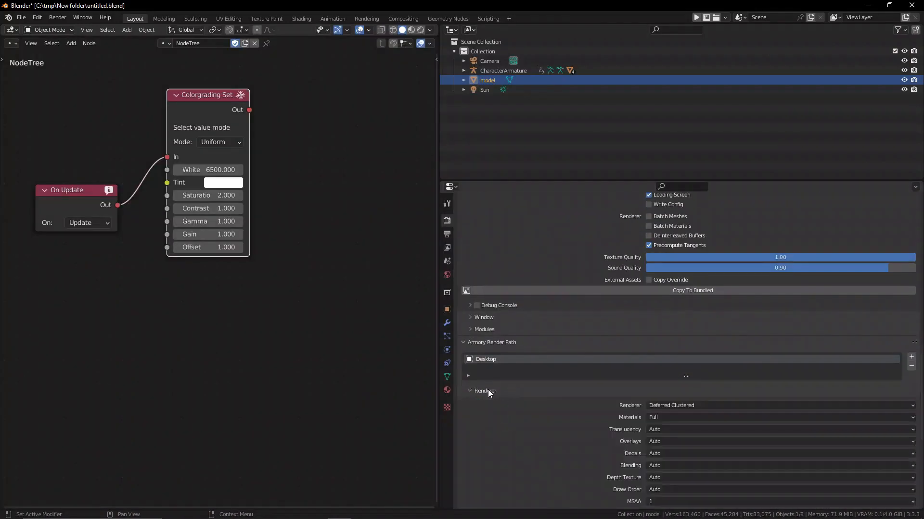
{"action": "scroll", "scroll_direction": "down", "scroll_amount": 3}
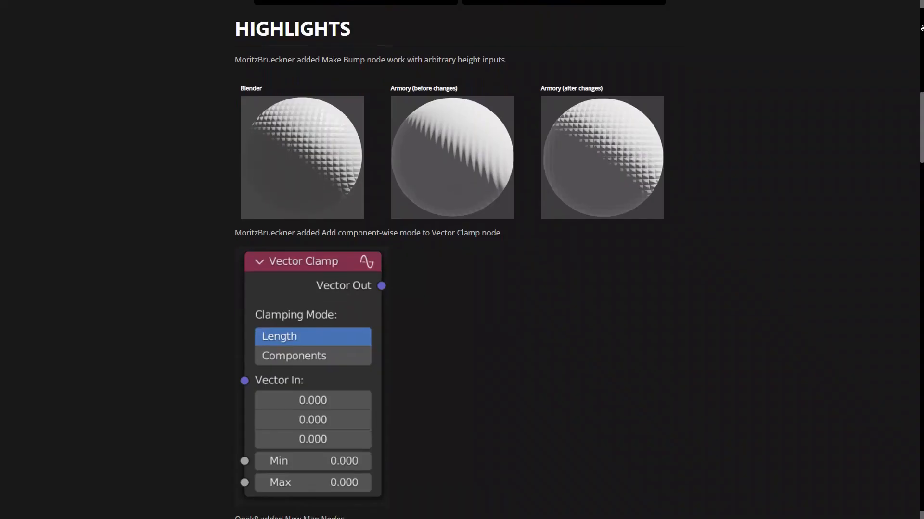
Scroll past the Make Bump images to the Vector Clamp and New Map Nodes highlights
{"action": "scroll", "scroll_direction": "down", "scroll_amount": 3}
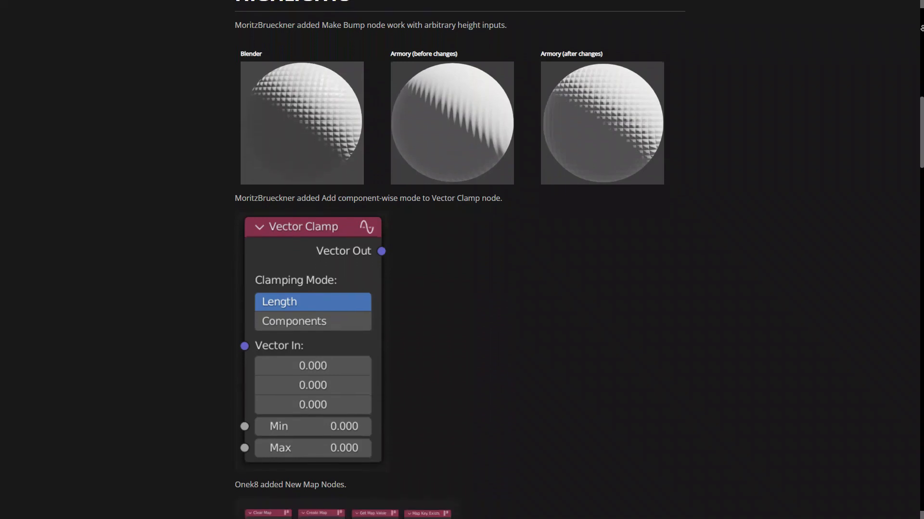
{"action": "scroll", "scroll_direction": "down", "scroll_amount": 3}
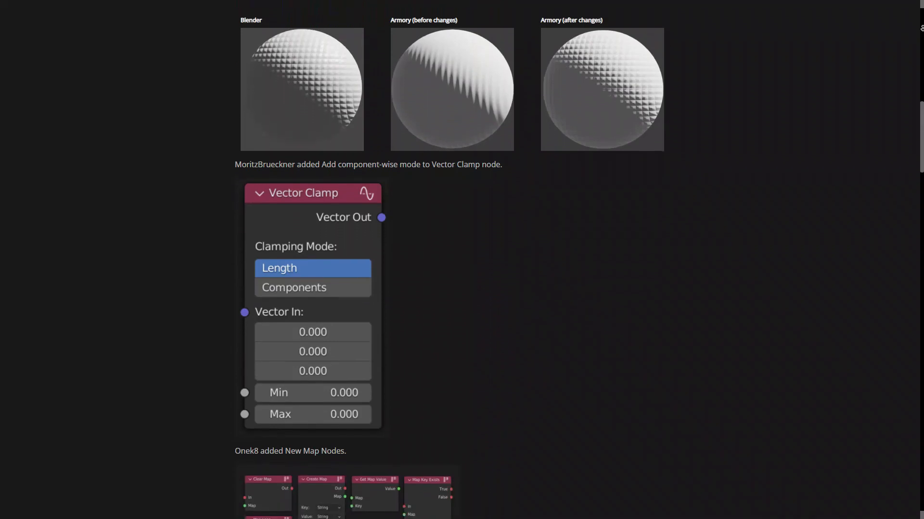
{"action": "scroll", "scroll_direction": "down", "scroll_amount": 3}
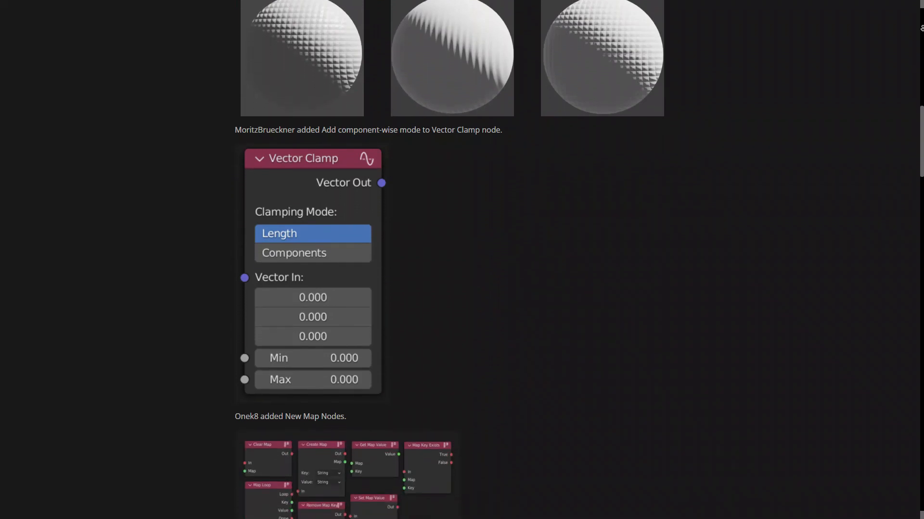
{"action": "scroll", "scroll_direction": "down", "scroll_amount": 3}
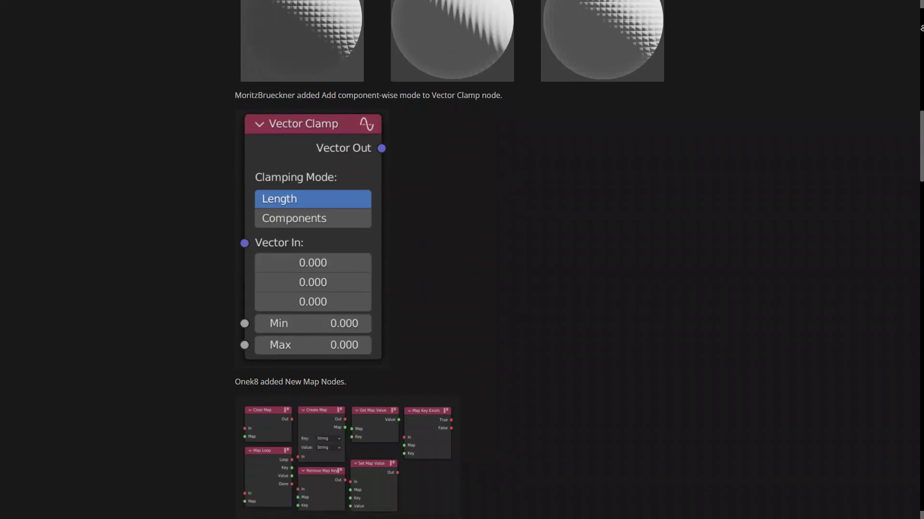
{"action": "scroll", "scroll_direction": "down", "scroll_amount": 3}
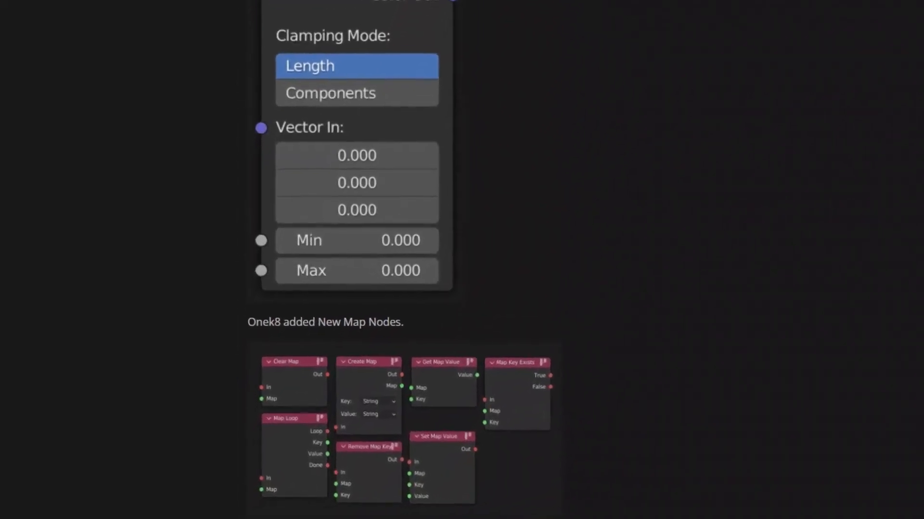
{"action": "scroll", "scroll_direction": "down", "scroll_amount": 3}
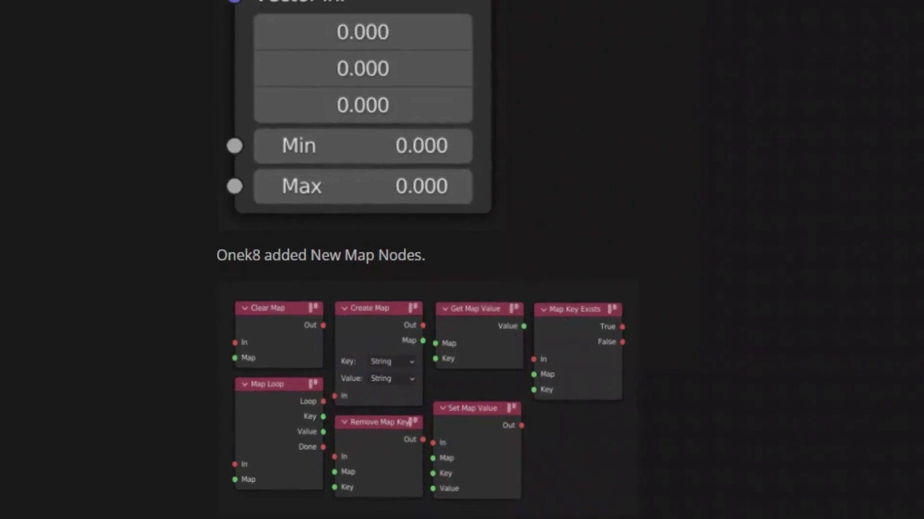
{"action": "scroll", "scroll_direction": "down", "scroll_amount": 3}
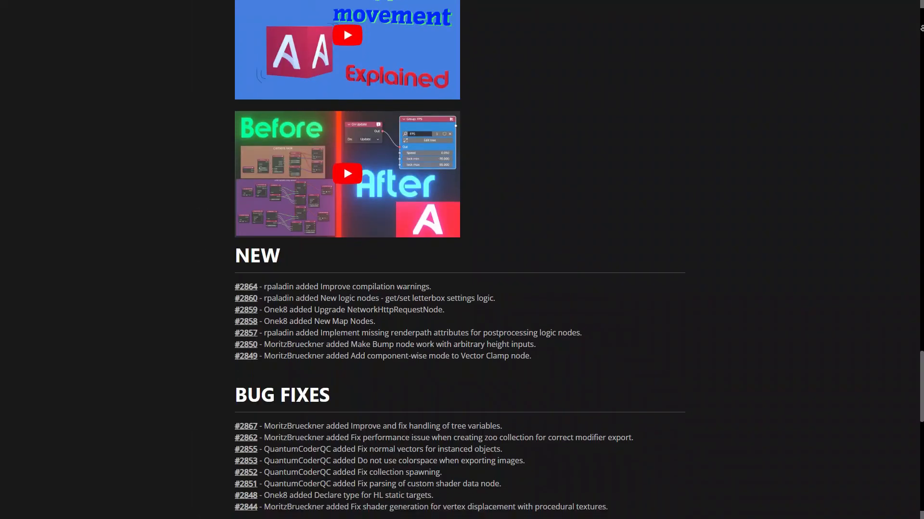
Scroll through the NEW, BUG FIXES and OTHER CHANGES lists to the Want to help? footer
{"action": "scroll", "scroll_direction": "down", "scroll_amount": 3}
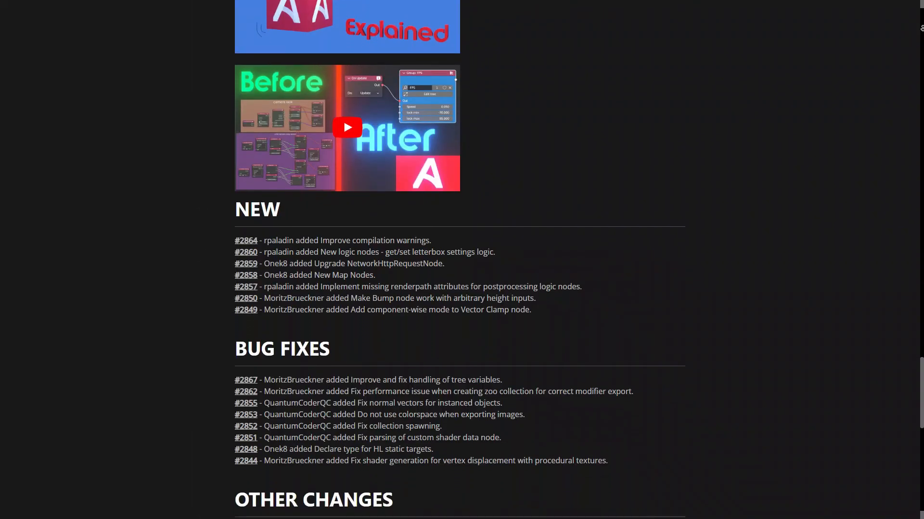
{"action": "scroll", "scroll_direction": "down", "scroll_amount": 3}
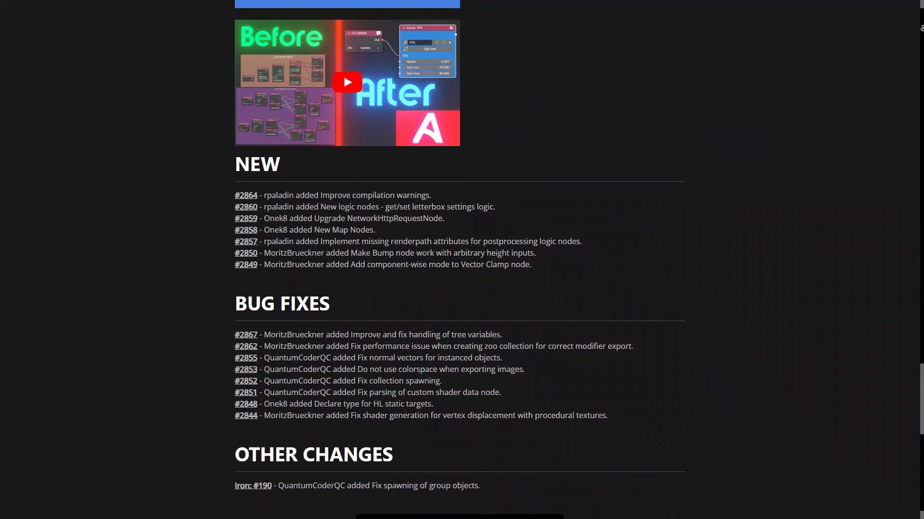
{"action": "scroll", "scroll_direction": "down", "scroll_amount": 3}
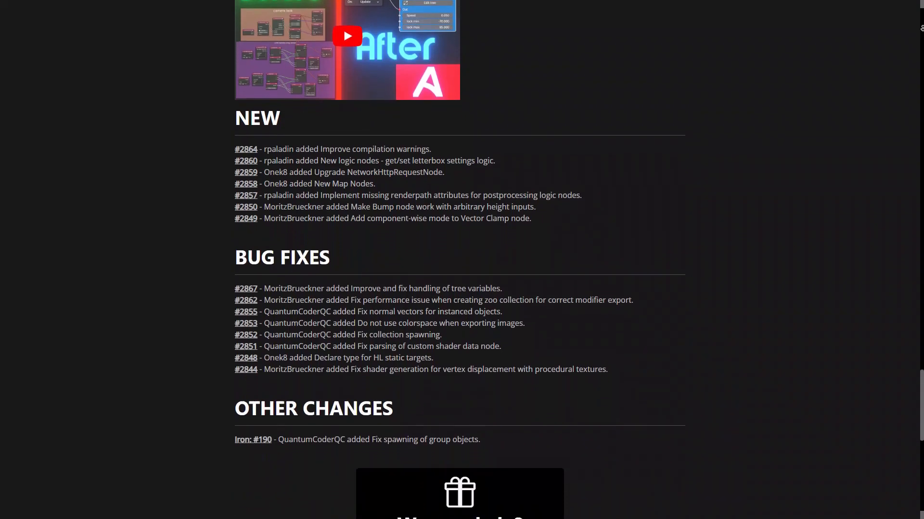
{"action": "scroll", "scroll_direction": "down", "scroll_amount": 3}
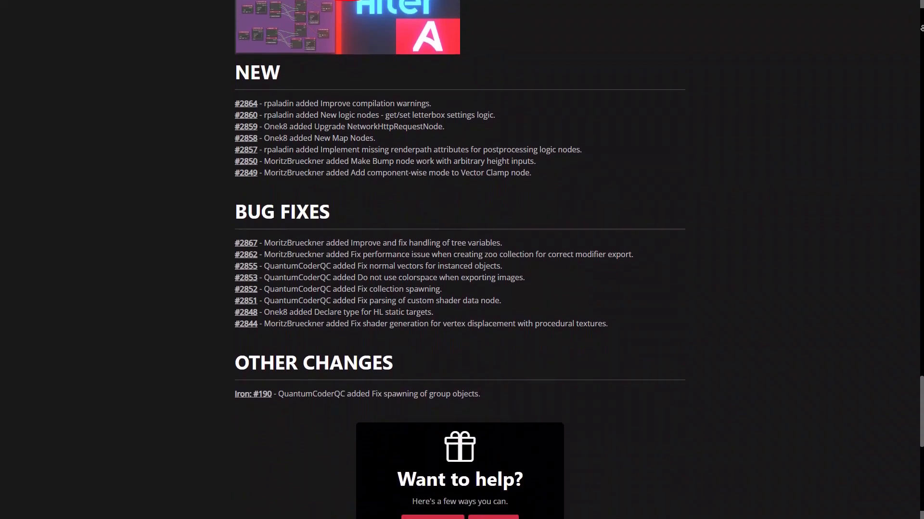
{"action": "scroll", "scroll_direction": "down", "scroll_amount": 3}
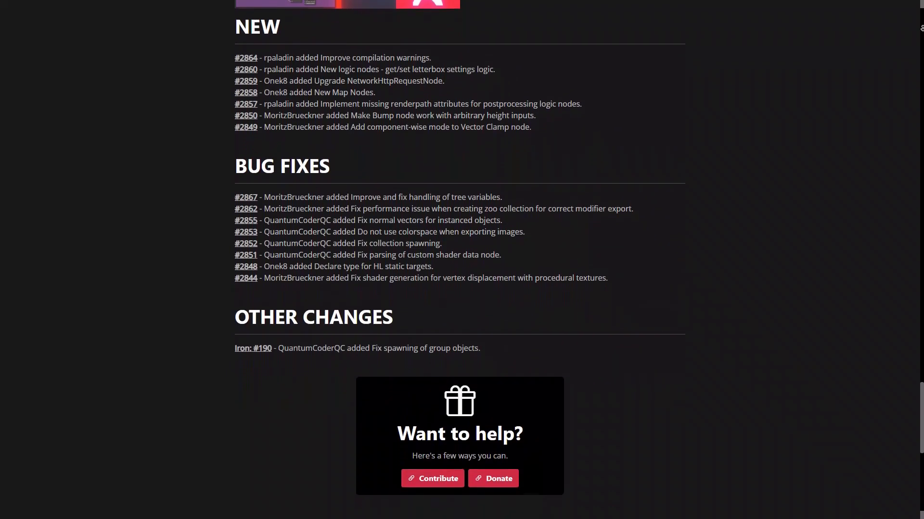
{"action": "scroll", "scroll_direction": "down", "scroll_amount": 3}
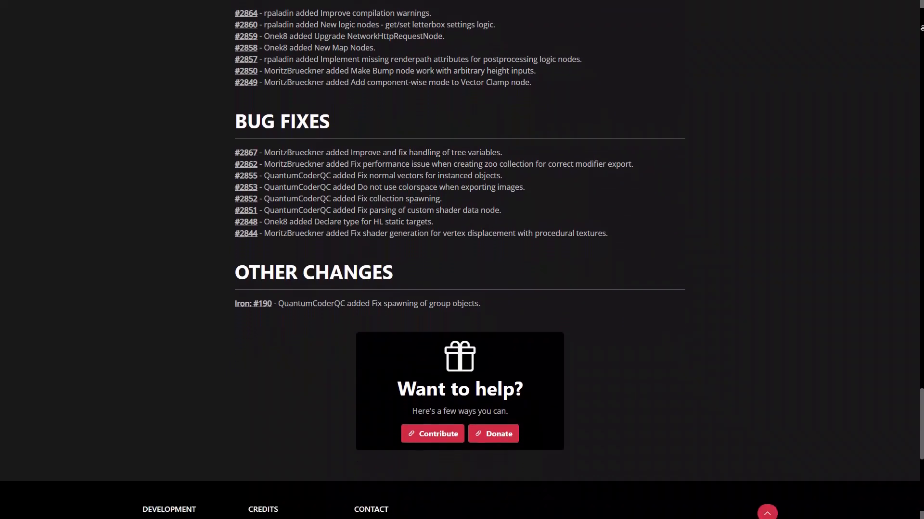
{"action": "scroll", "scroll_direction": "down", "scroll_amount": 3}
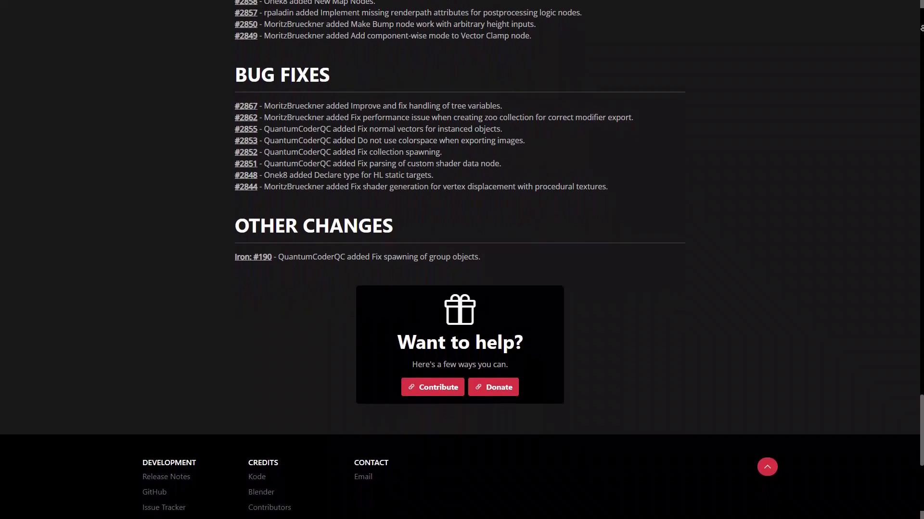
{"action": "scroll", "scroll_direction": "down", "scroll_amount": 3}
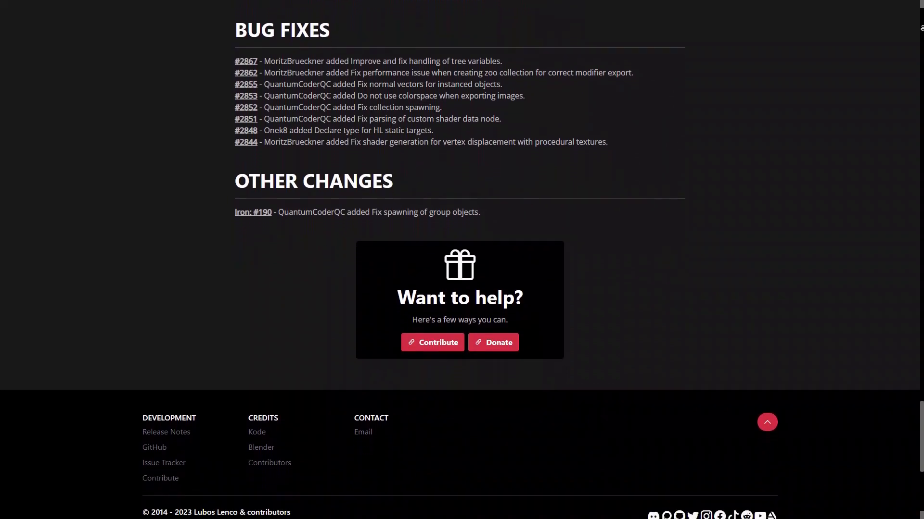
{"action": "scroll", "scroll_direction": "down", "scroll_amount": 3}
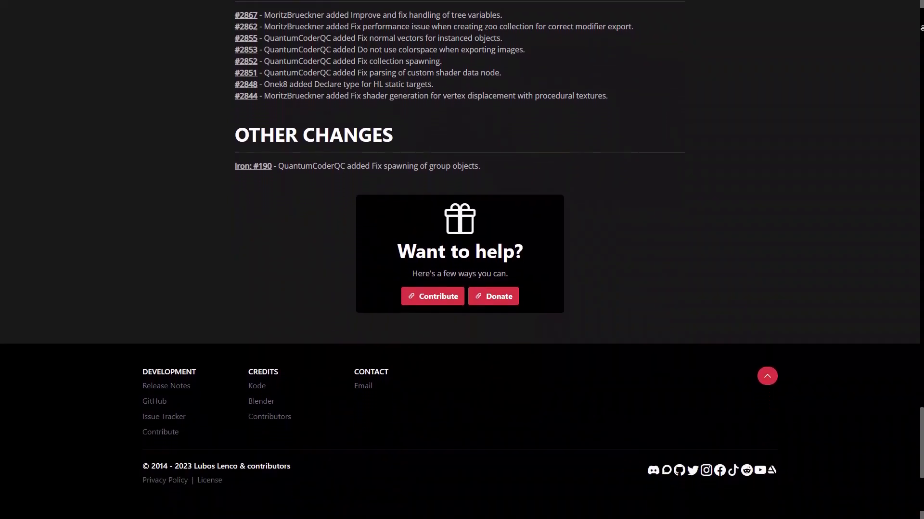